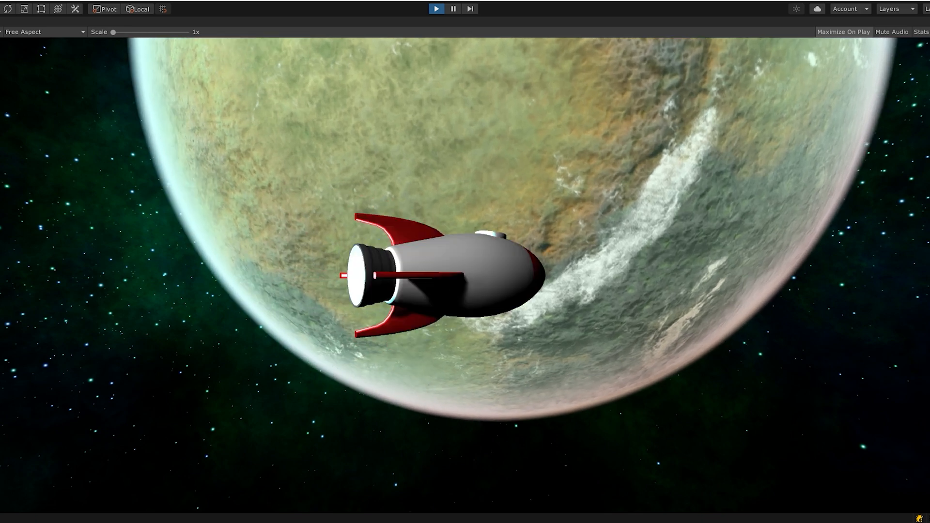
# Bring up the VR menu's Settings section in the rocket-and-planet scene
pyautogui.moveTo(113, 32); pyautogui.dragTo(160, 41)
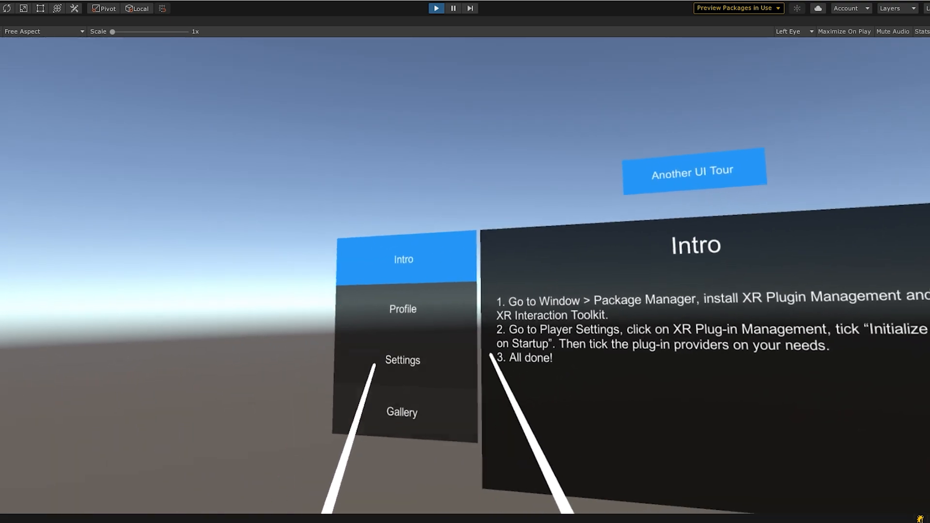
pyautogui.click(402, 308)
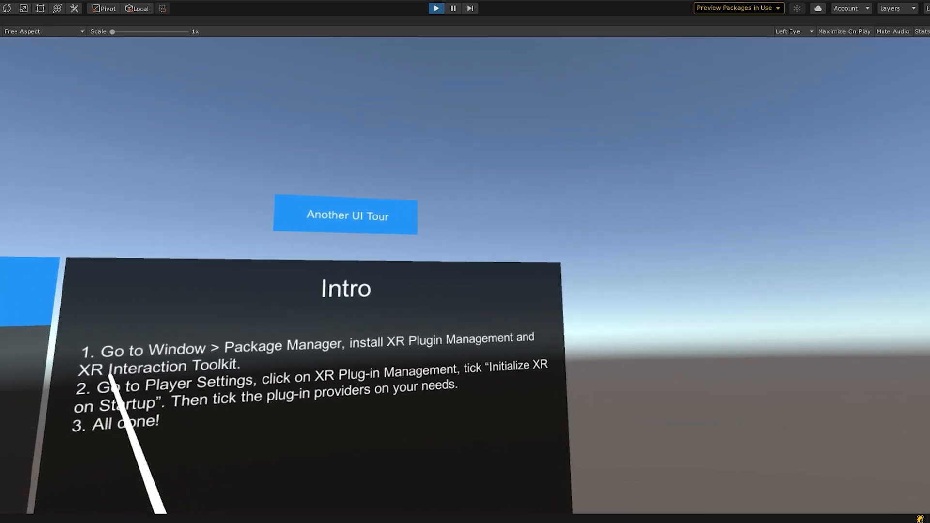
pyautogui.click(329, 366)
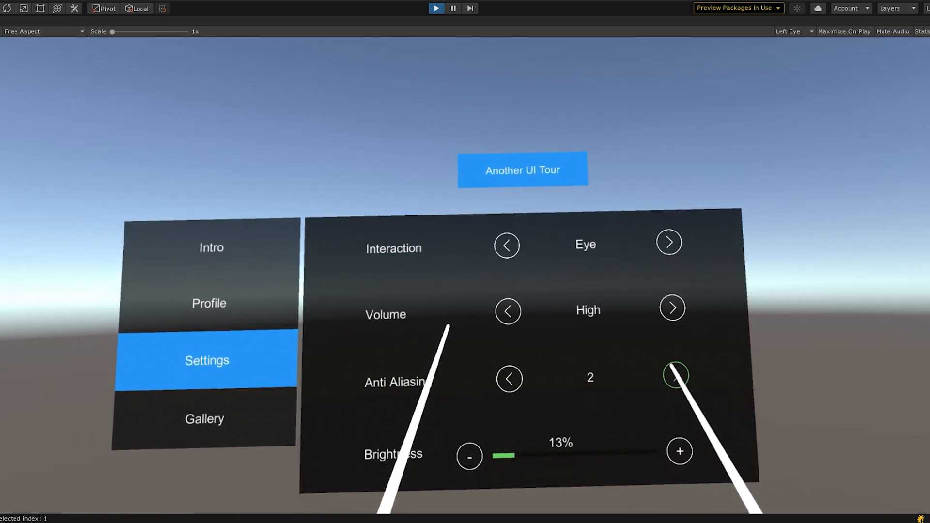
# Raise Anti Aliasing to 8 and bump up the Brightness percentage
pyautogui.click(675, 374)
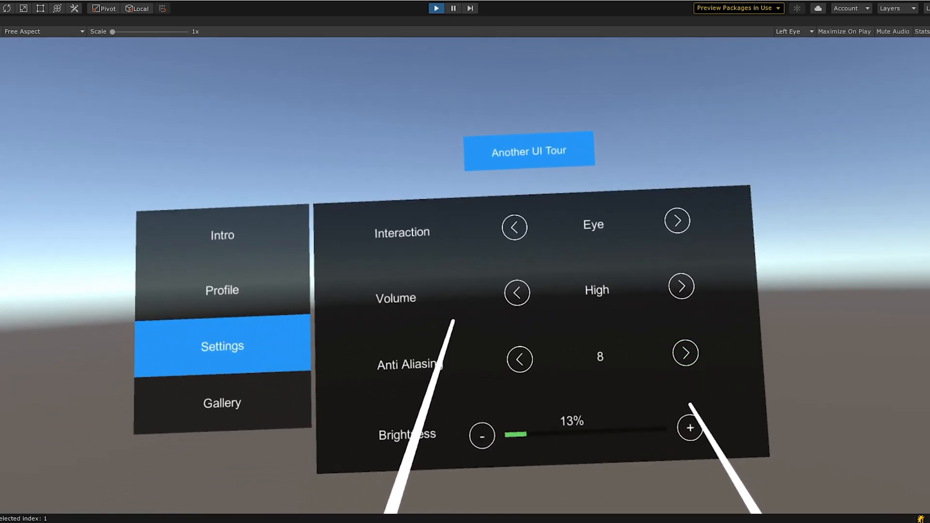
pyautogui.click(689, 427)
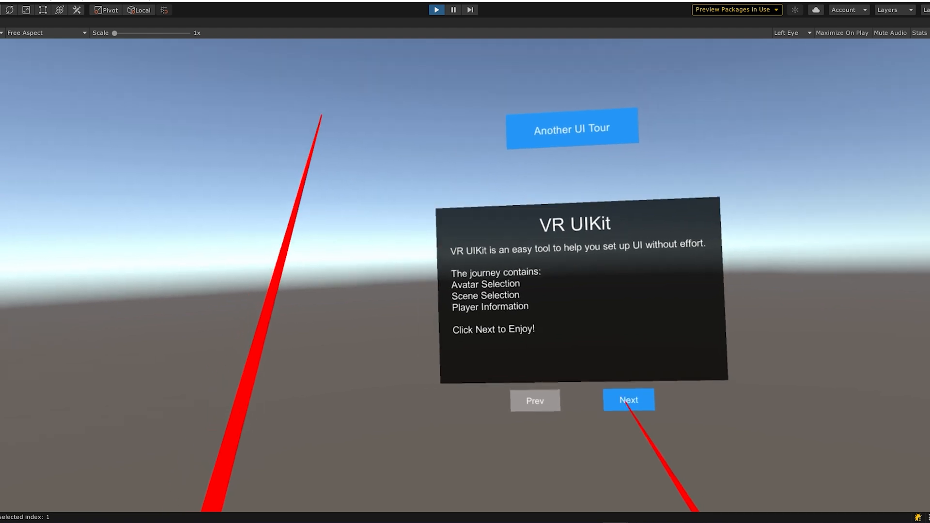
# Advance to Choose your Avatar, show the next avatar pair and pick Seviaw
pyautogui.click(628, 400)
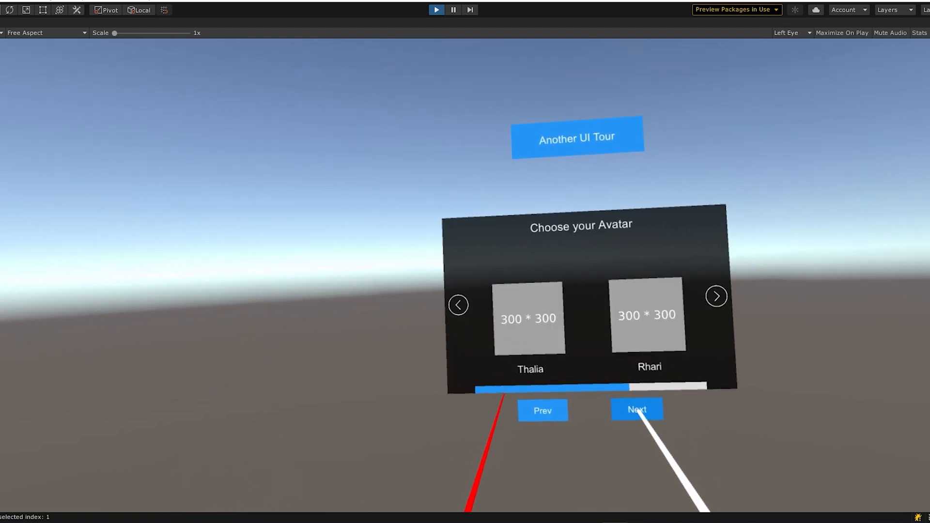
pyautogui.click(636, 409)
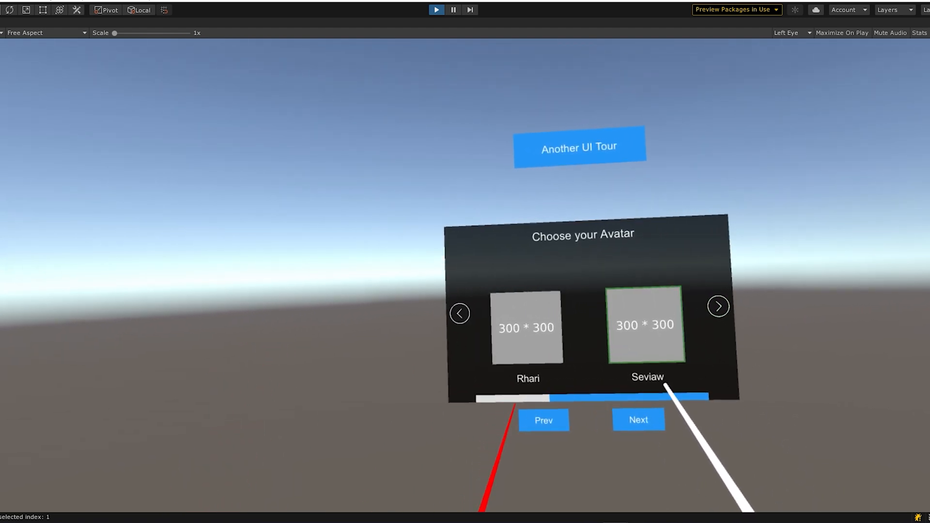
pyautogui.click(638, 419)
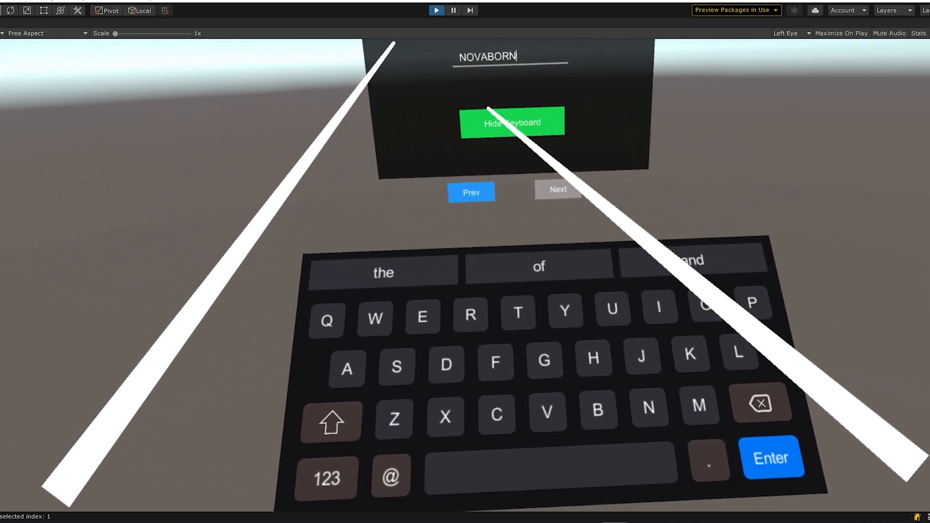
# Hide the keyboard after NOVABORN and show the Profile login panel
pyautogui.click(512, 123)
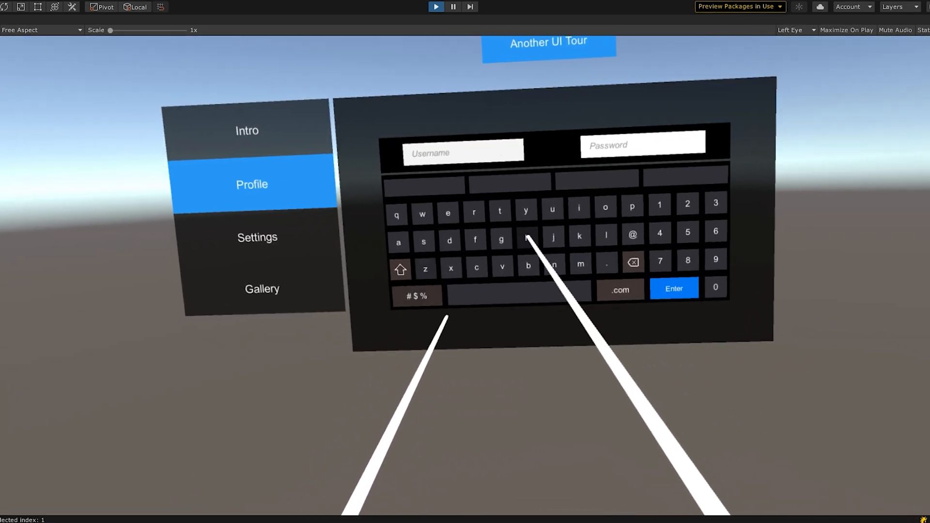
pyautogui.click(540, 246)
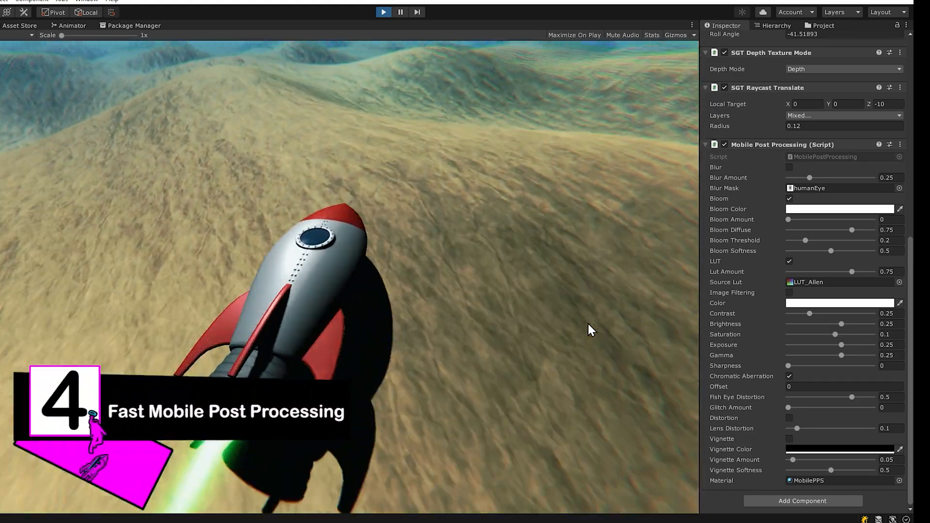
pyautogui.moveTo(842, 209)
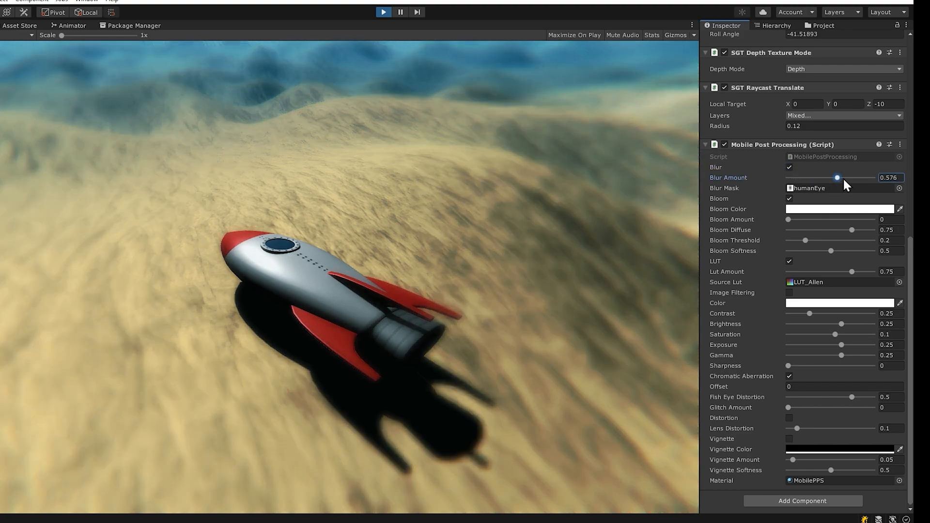
# Drag the Blur Amount slider up to 1, blurring the rocket scene
pyautogui.moveTo(836, 177); pyautogui.dragTo(871, 177)
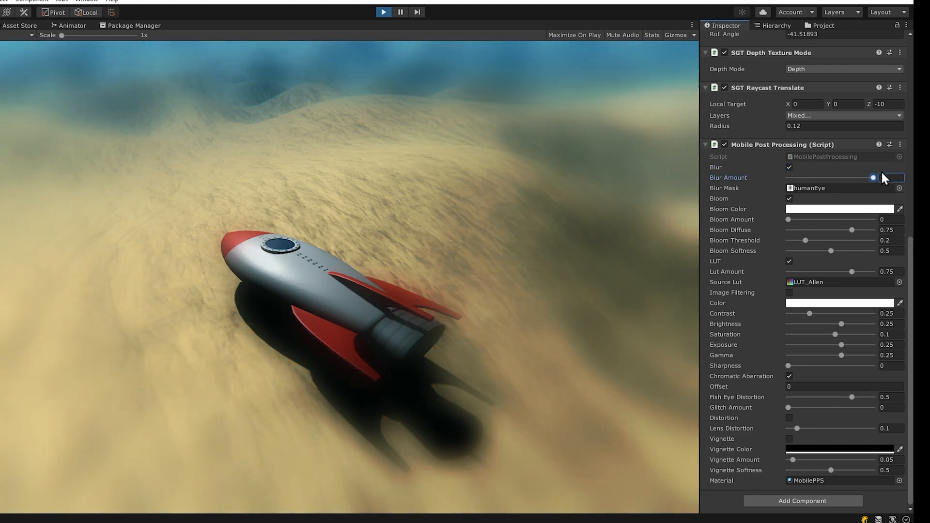
pyautogui.moveTo(872, 177); pyautogui.dragTo(902, 177)
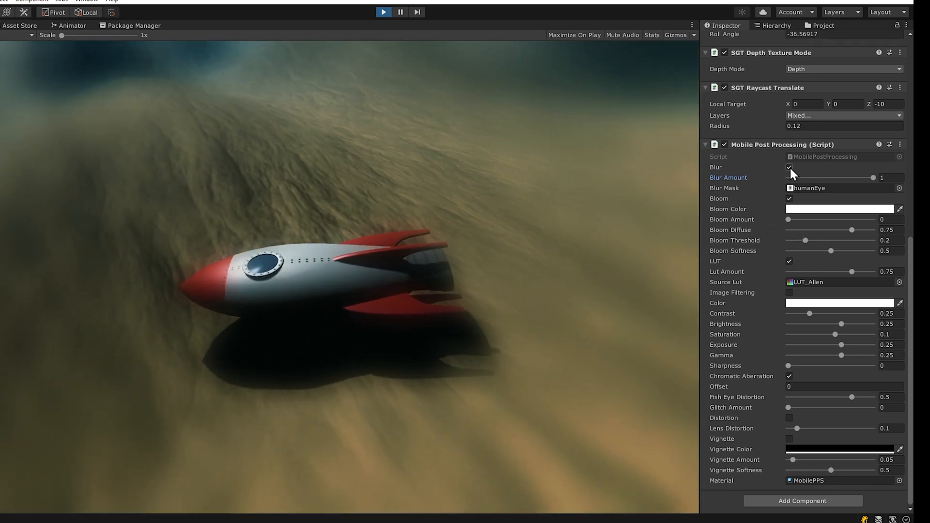
# Switch blur off, nudge Bloom Amount around 2 and lower Vignette Amount to about 0.415
pyautogui.click(789, 167)
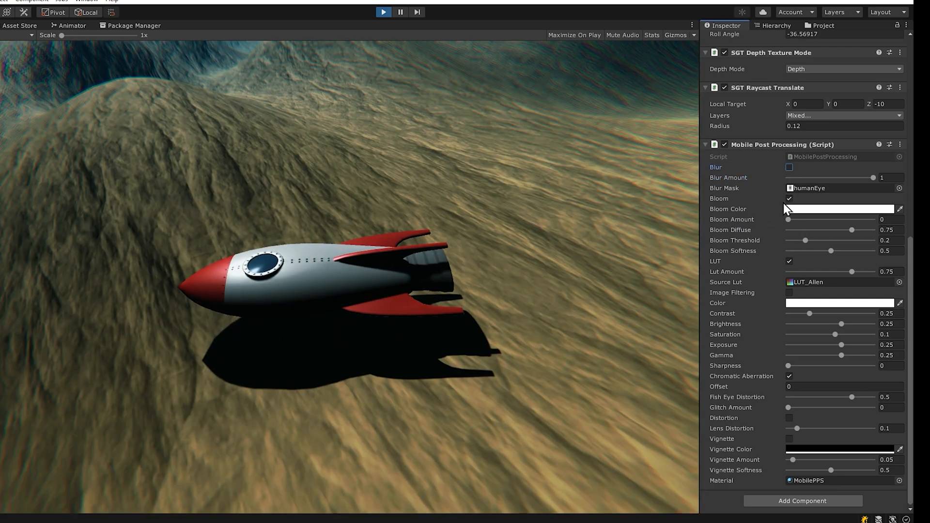
pyautogui.click(789, 199)
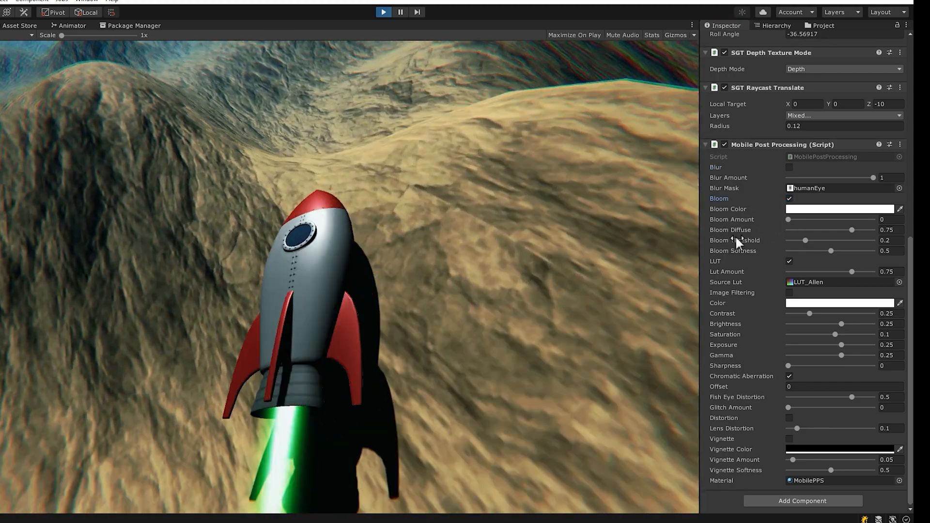
pyautogui.moveTo(789, 220); pyautogui.dragTo(822, 220)
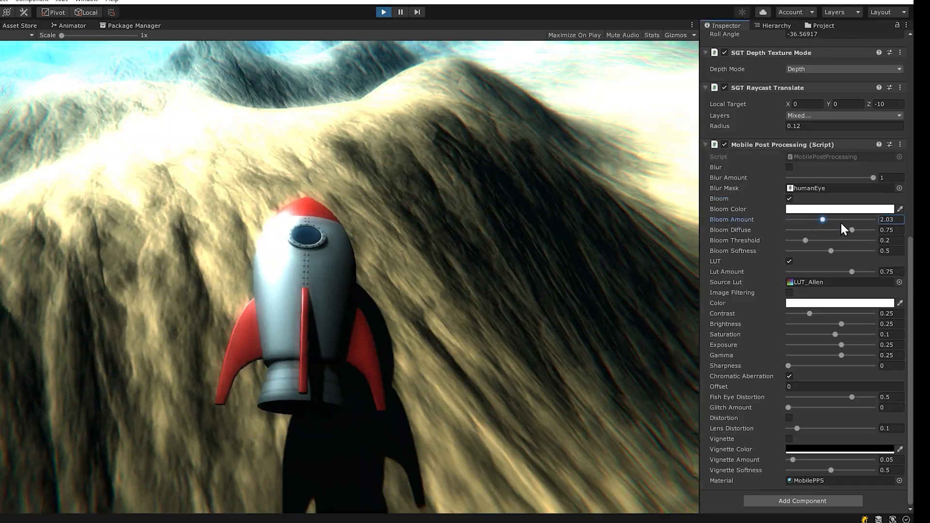
pyautogui.moveTo(821, 220); pyautogui.dragTo(793, 220)
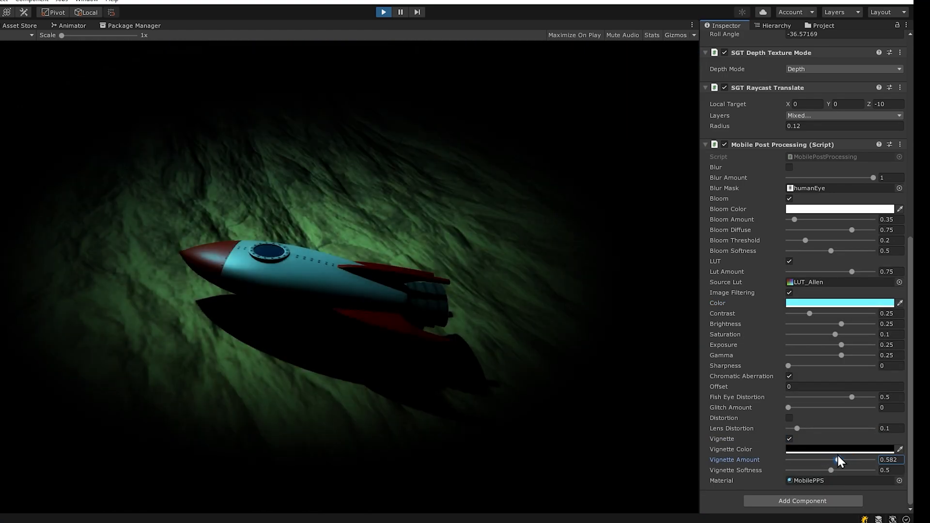
pyautogui.moveTo(841, 459); pyautogui.dragTo(824, 459)
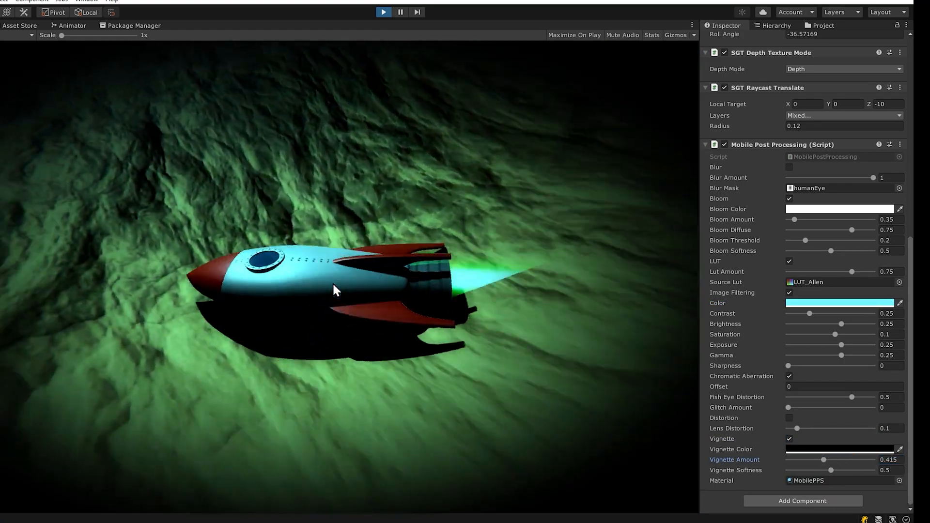
# Darken Brightness below zero and settle Contrast near 0.305 for a teal look
pyautogui.moveTo(801, 313); pyautogui.dragTo(852, 313)
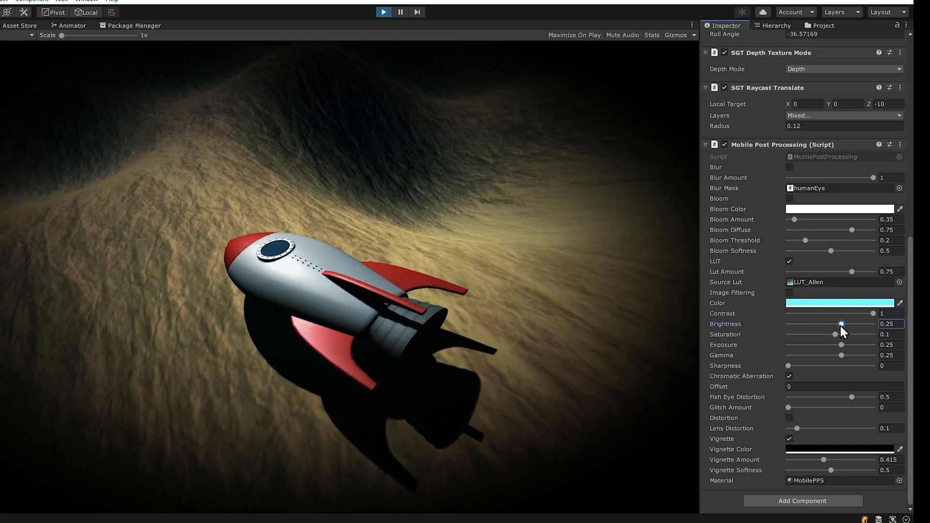
pyautogui.moveTo(841, 324); pyautogui.dragTo(872, 324)
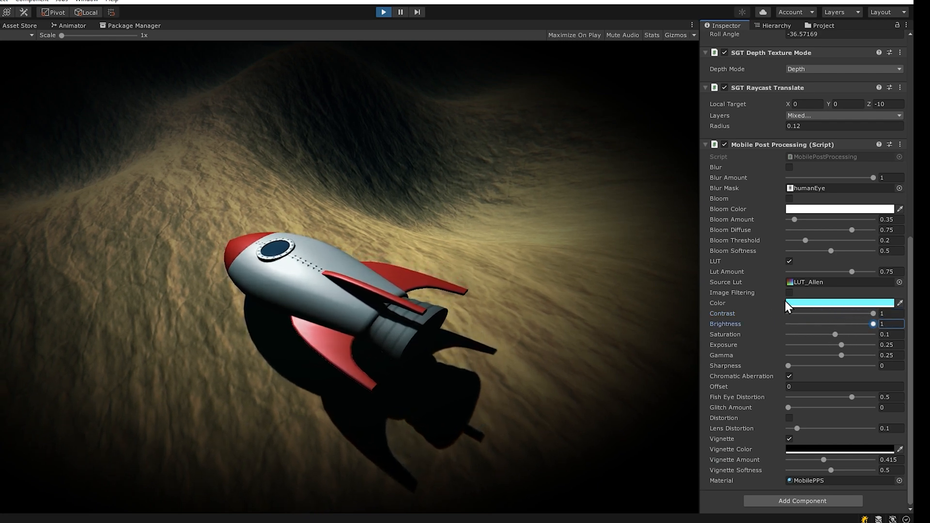
pyautogui.moveTo(873, 324); pyautogui.dragTo(821, 324)
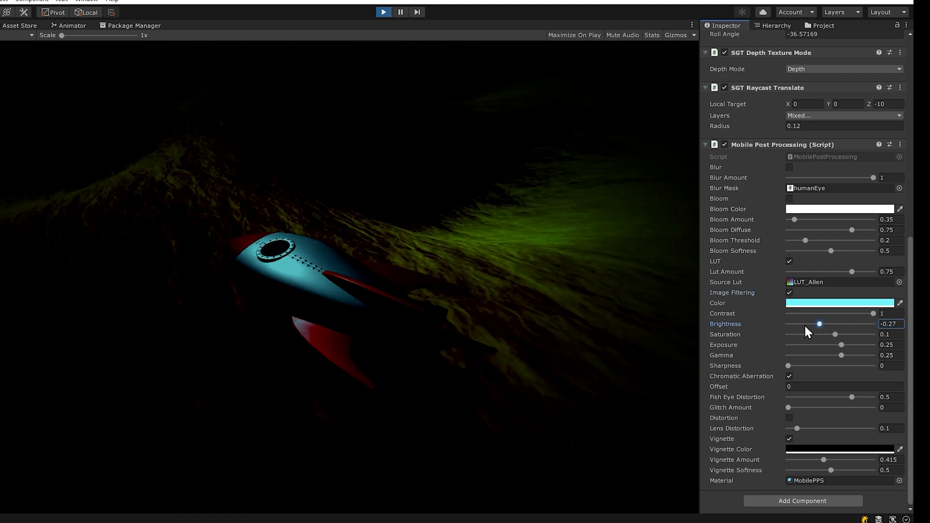
pyautogui.moveTo(819, 313); pyautogui.dragTo(814, 313)
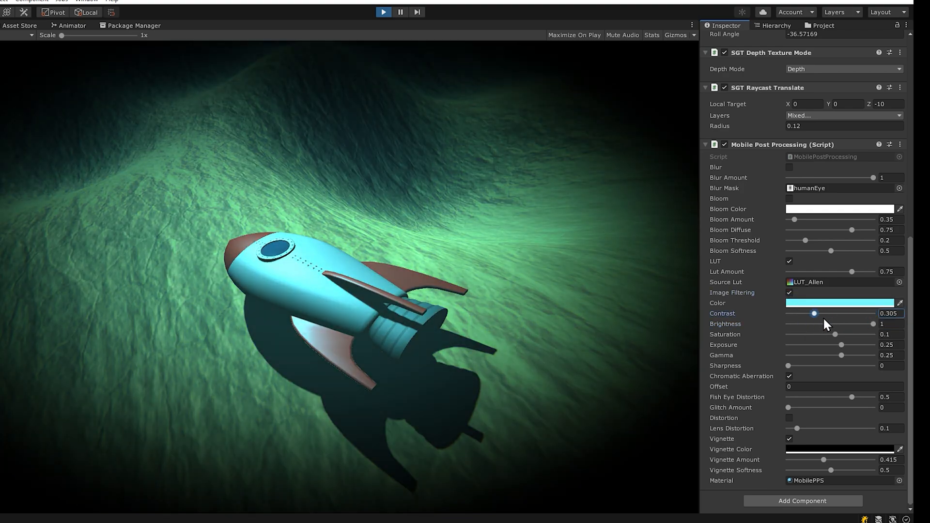
pyautogui.moveTo(813, 313); pyautogui.dragTo(838, 312)
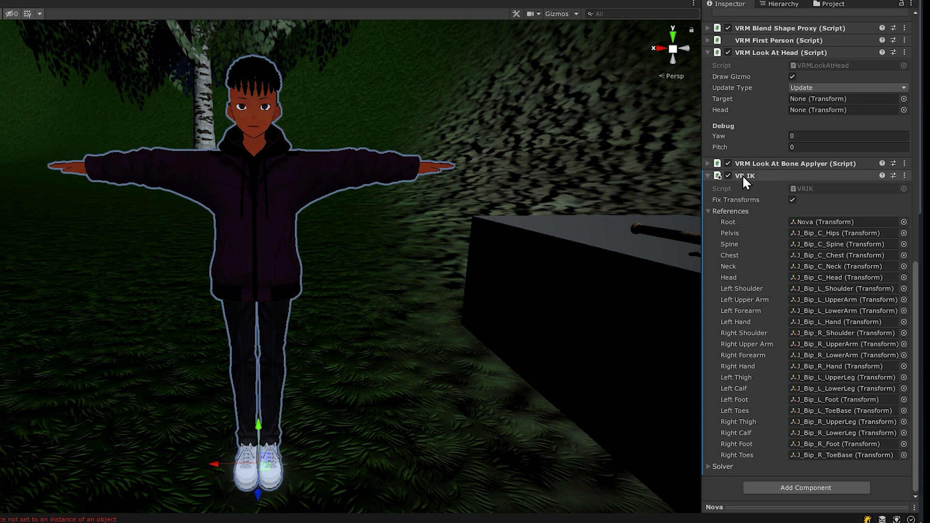
# Enter Play mode so the VRIK Nova avatar leaves its T-pose
pyautogui.click(435, 12)
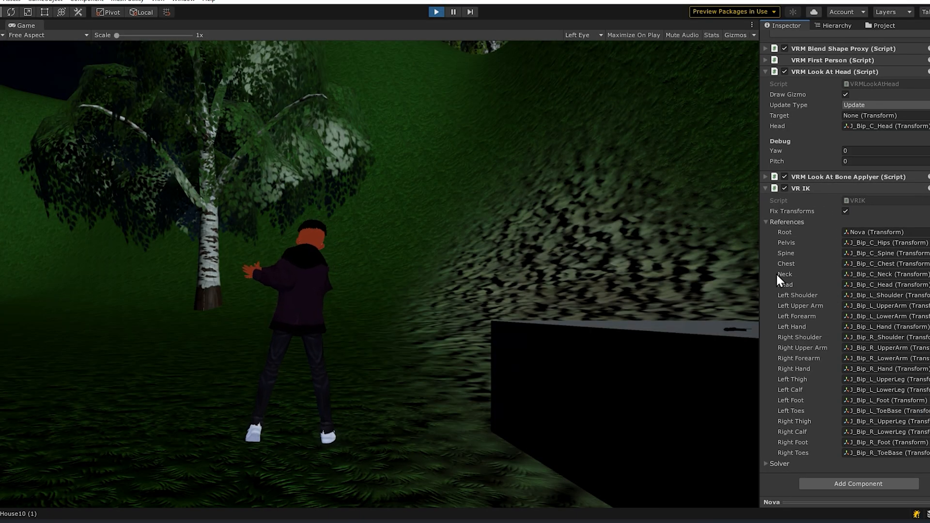